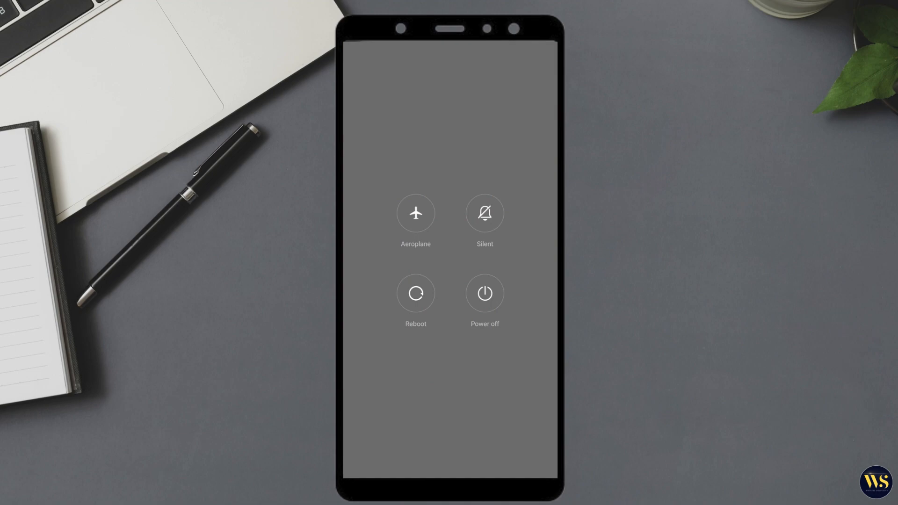
- Choose Reboot in the power menu and confirm the phone restart
click(415, 293)
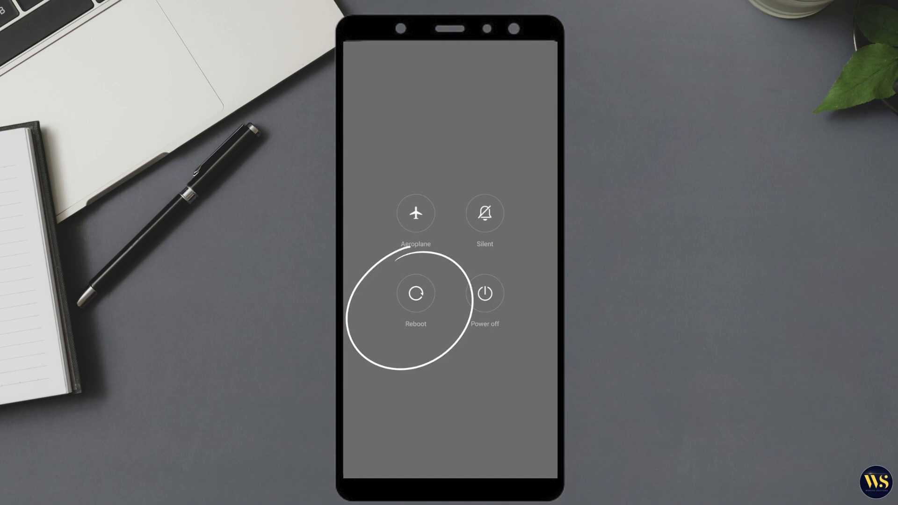
click(415, 292)
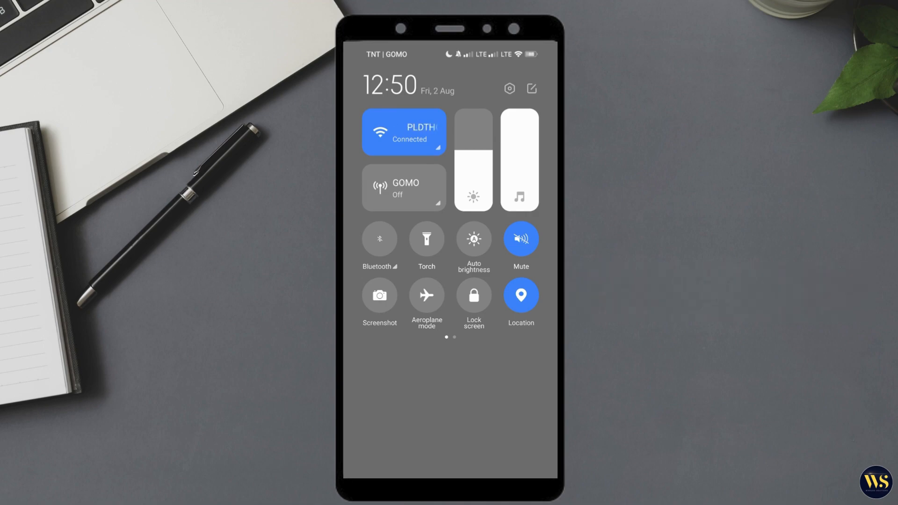
- Swipe through Control Centre to check that the Location tile is enabled
scroll(left, 3)
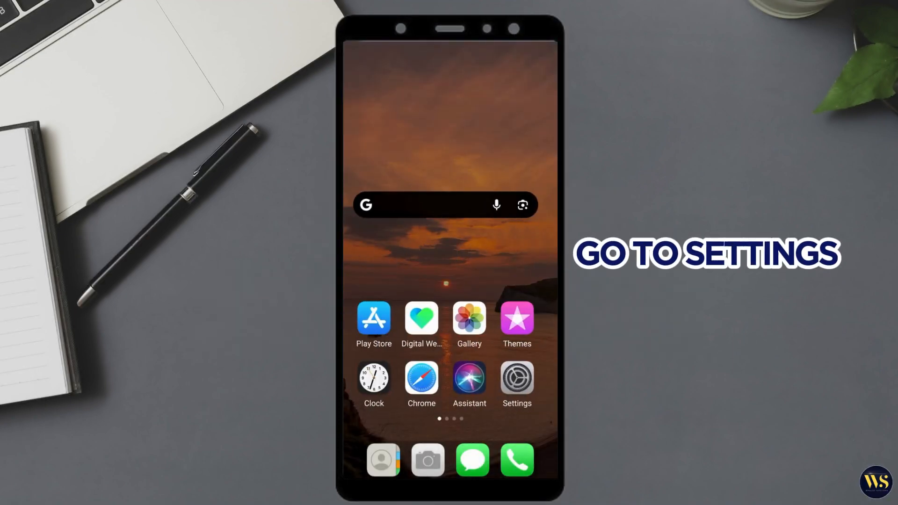
- Launch Settings and search 'apps' to reach the Apps page
click(516, 380)
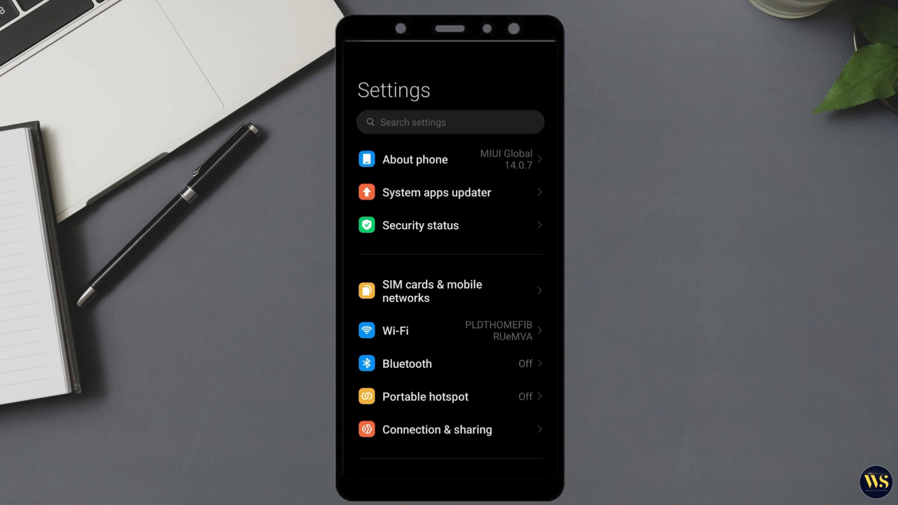
click(449, 122)
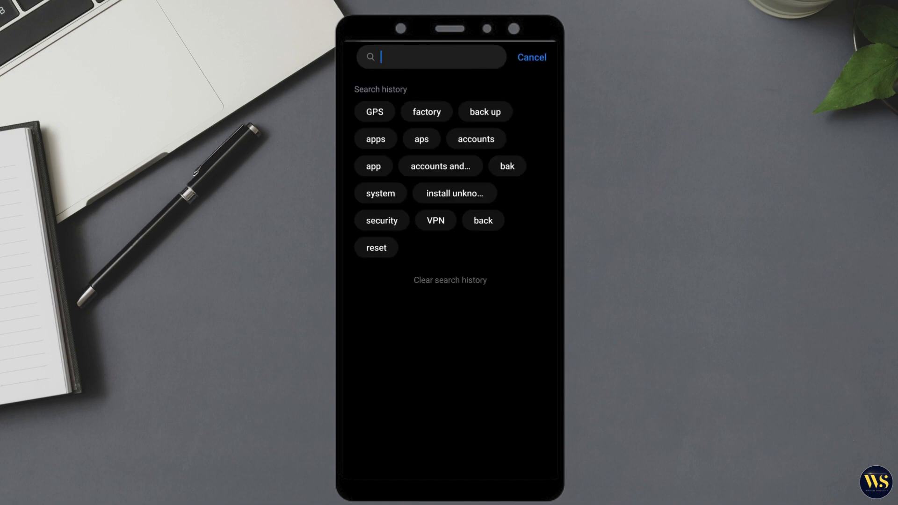
text(apps)
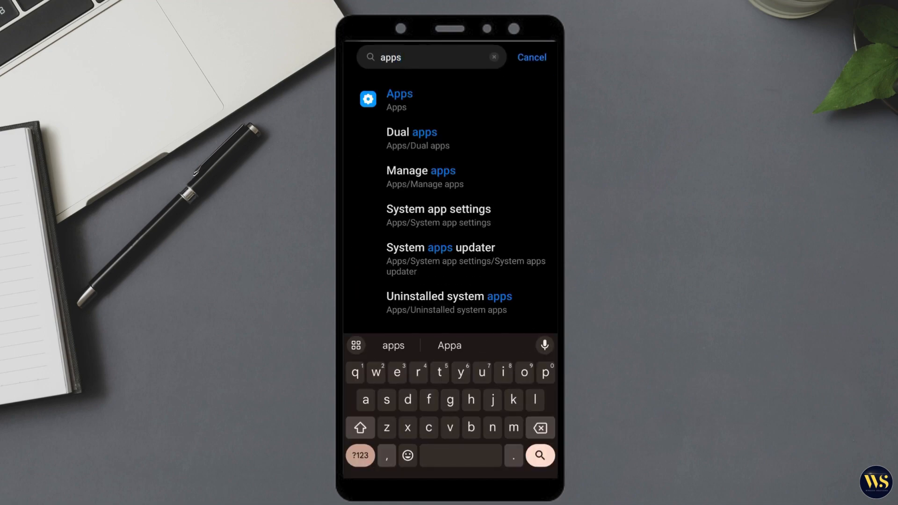
click(398, 94)
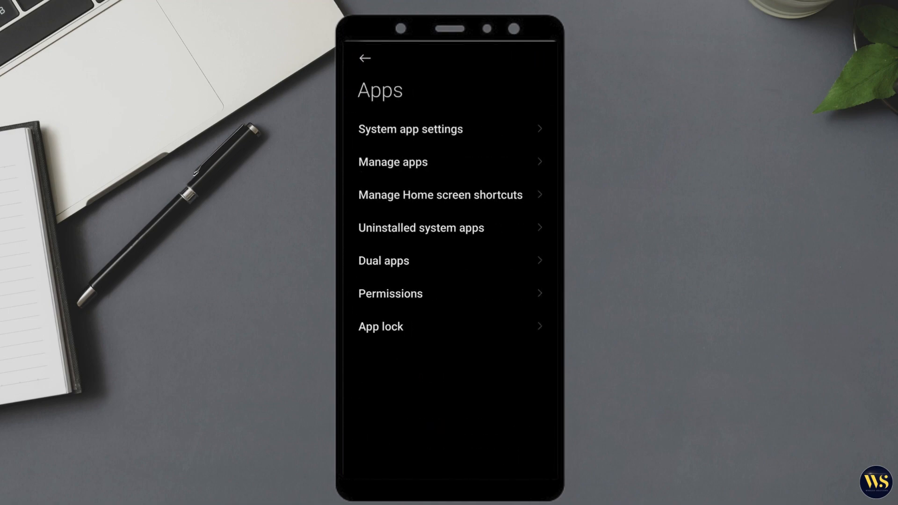
- In Manage apps, search 'loca' and enable Show all apps to include system apps
click(393, 162)
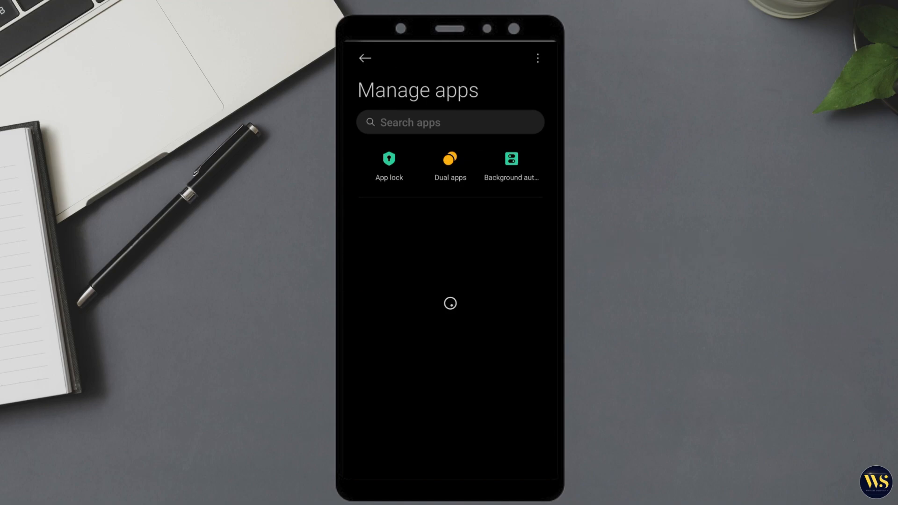
click(450, 122)
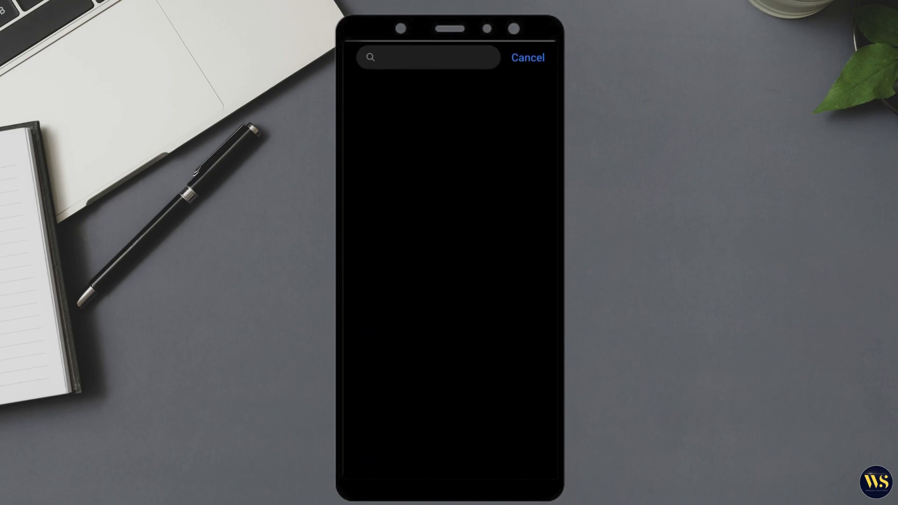
text(loca)
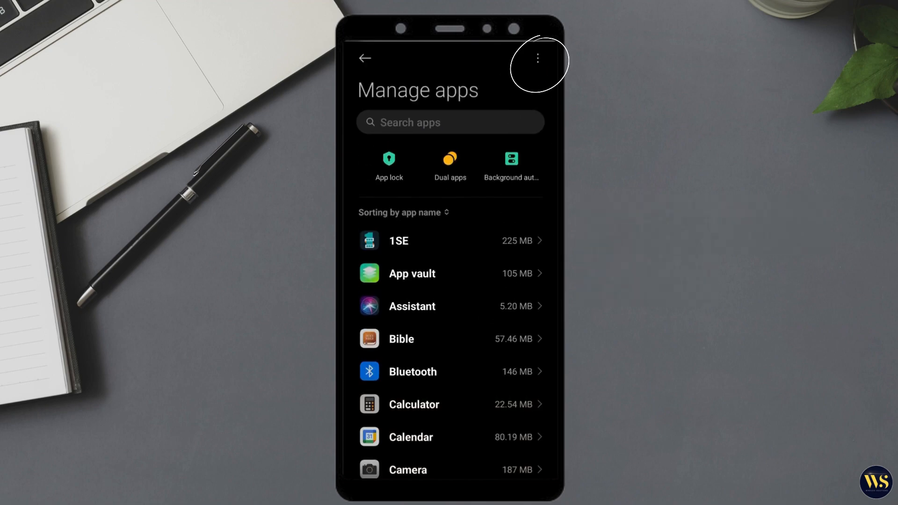
click(535, 58)
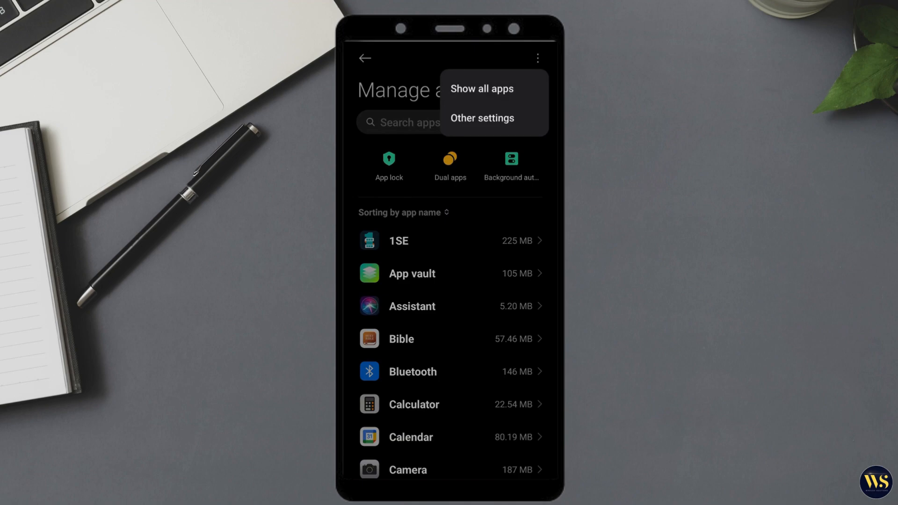
click(481, 88)
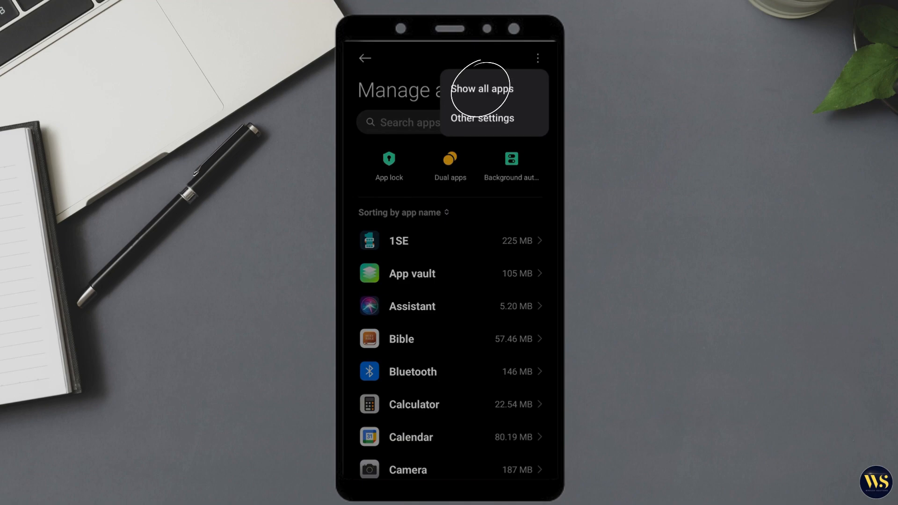
click(482, 88)
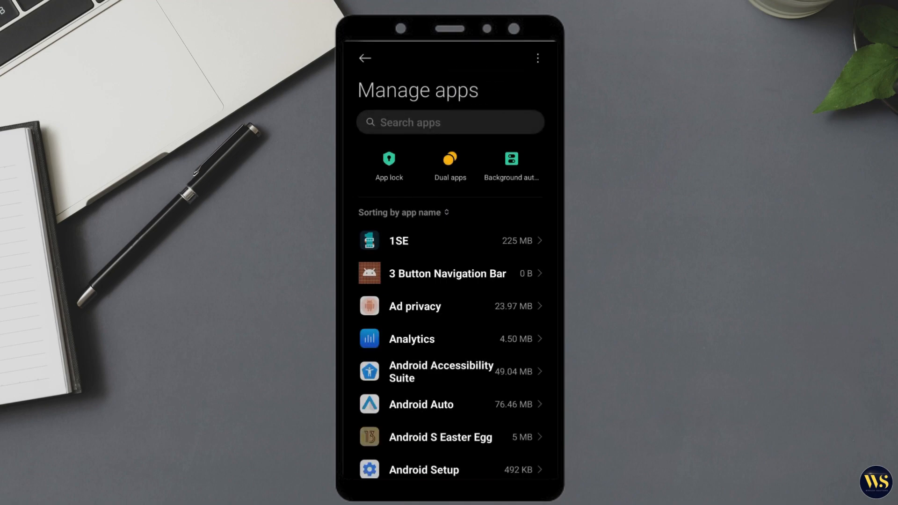
- Find Fused Location in the full app list and force stop it from App info
click(450, 122)
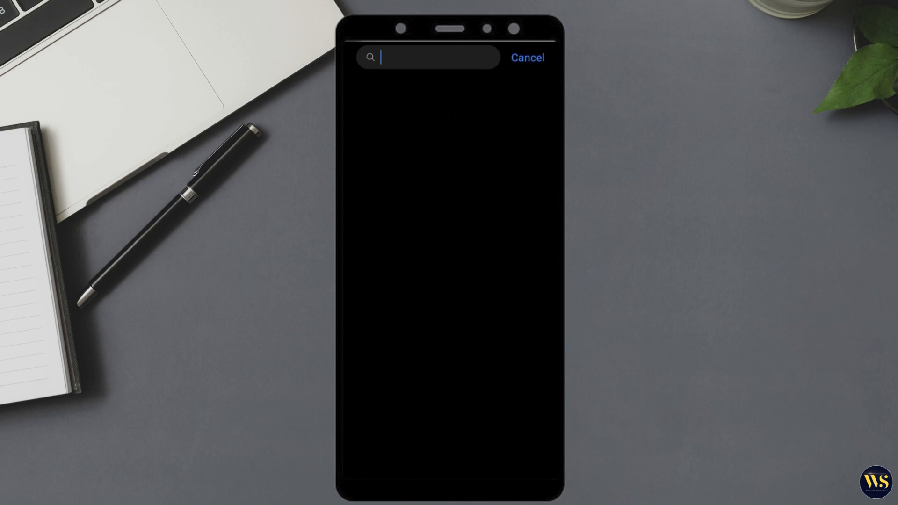
text(locatio)
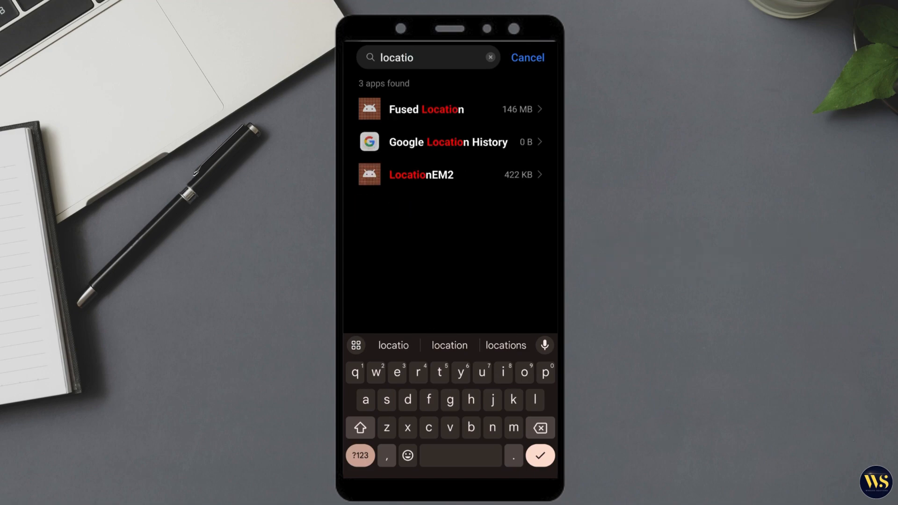
text(n)
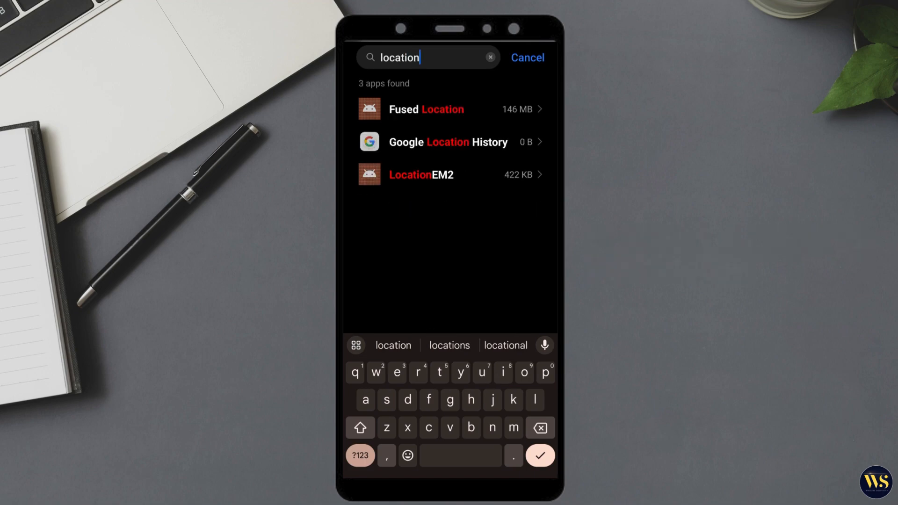
click(426, 109)
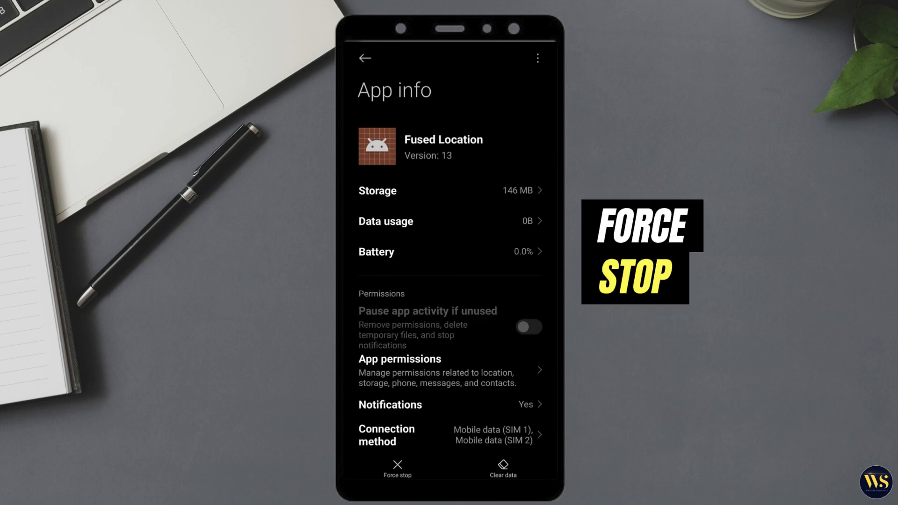
scroll(down, 3)
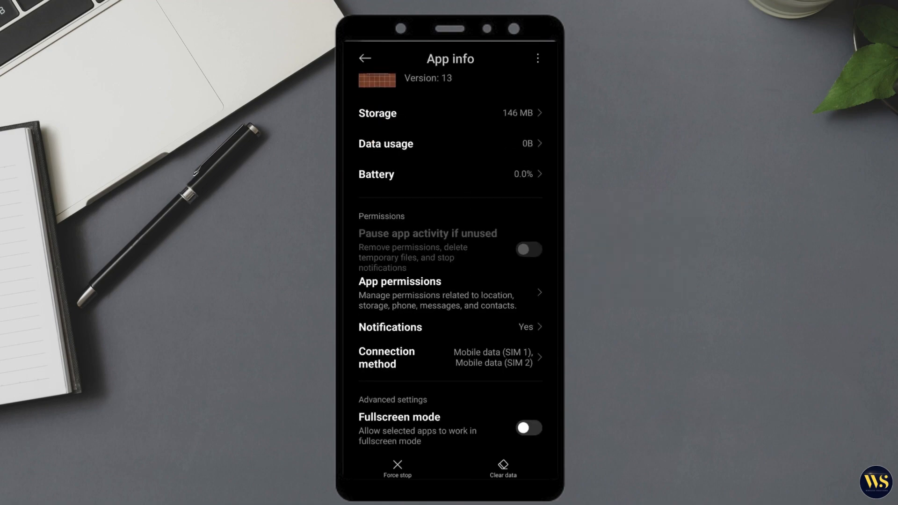
click(396, 469)
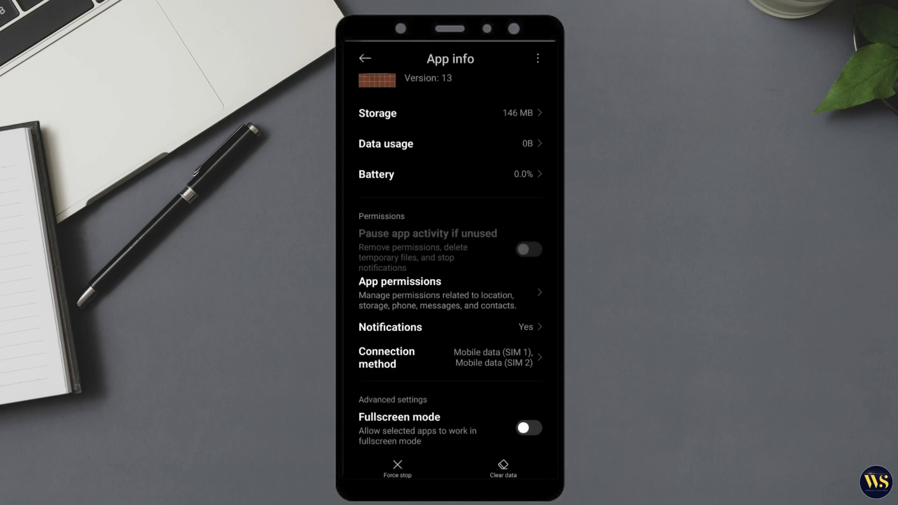
text(location)
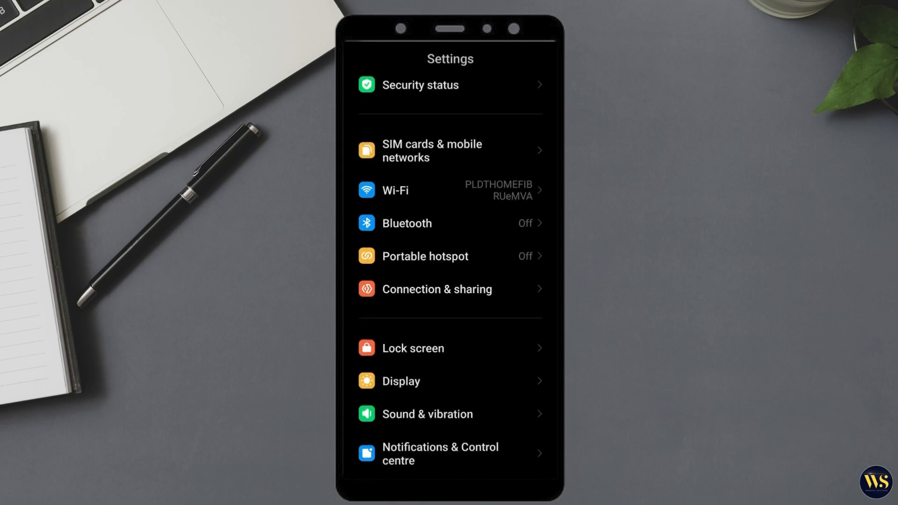
- Search Settings for 'location' to reach the Location page with recent app access
scroll(down, 3)
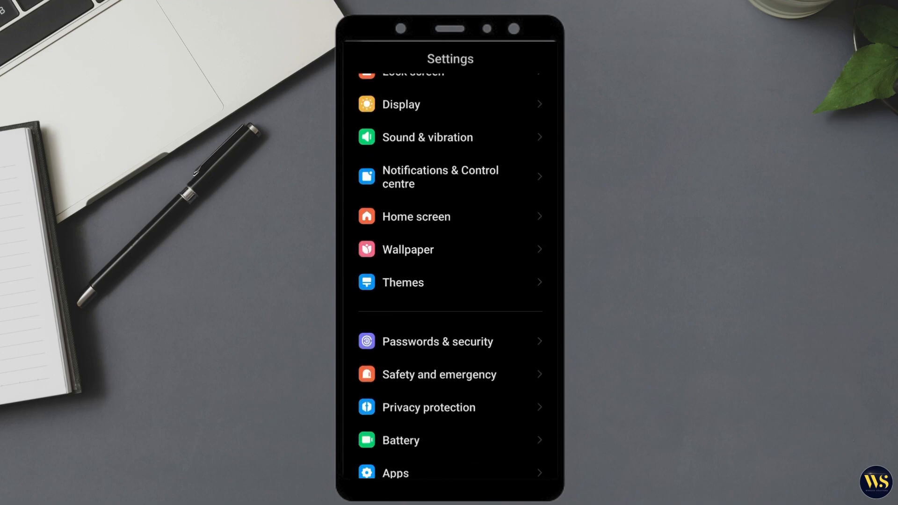
text(location)
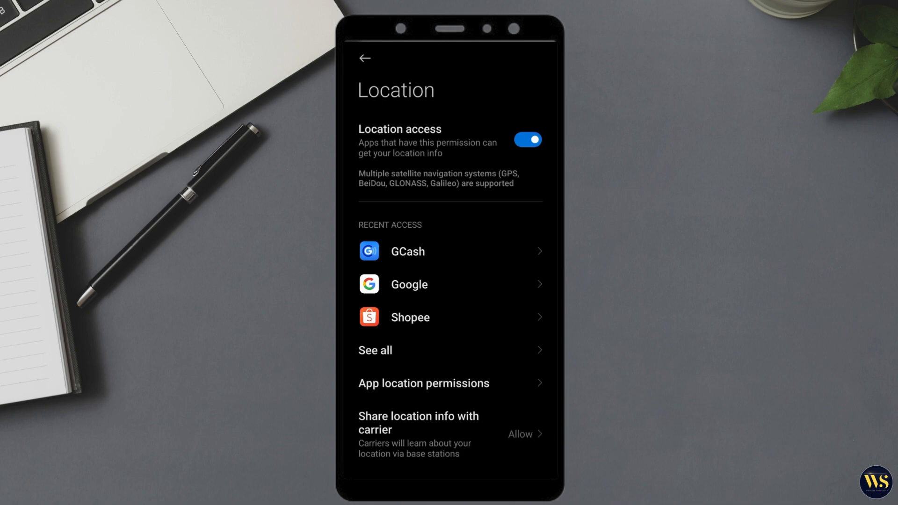
- Switch the Location access toggle off, then back on
click(527, 139)
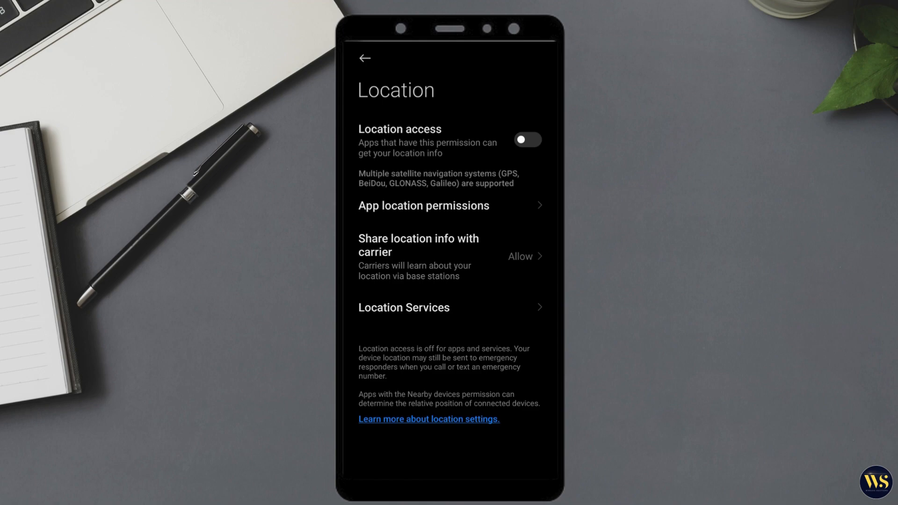
click(526, 140)
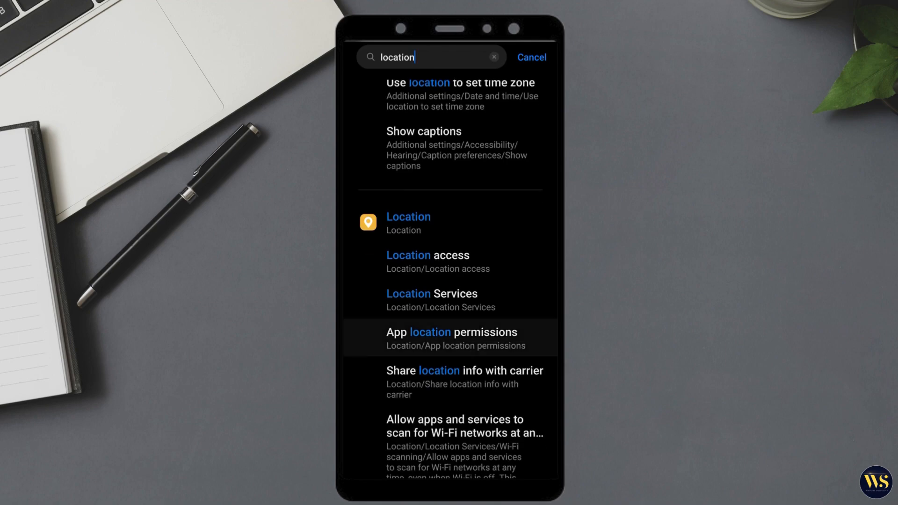
- Scroll through App location permissions to see allowed and not-allowed apps, then go back
click(456, 338)
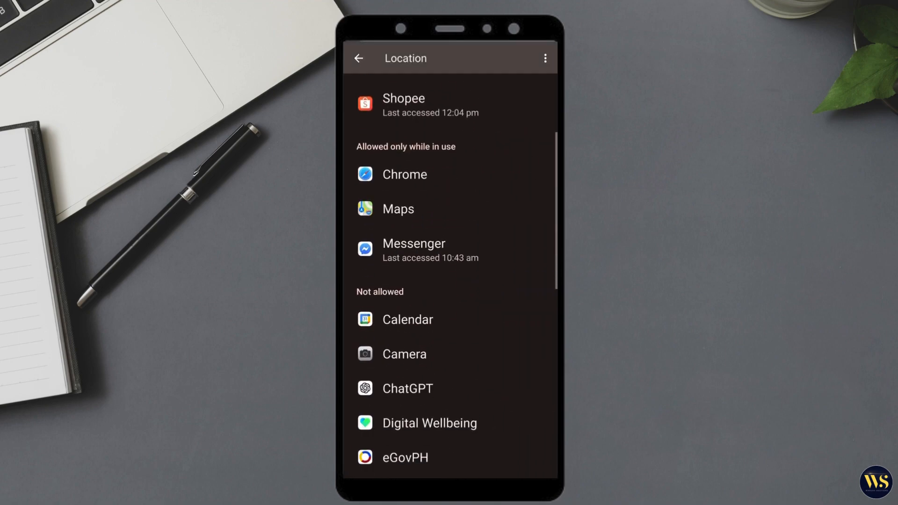
scroll(down, 3)
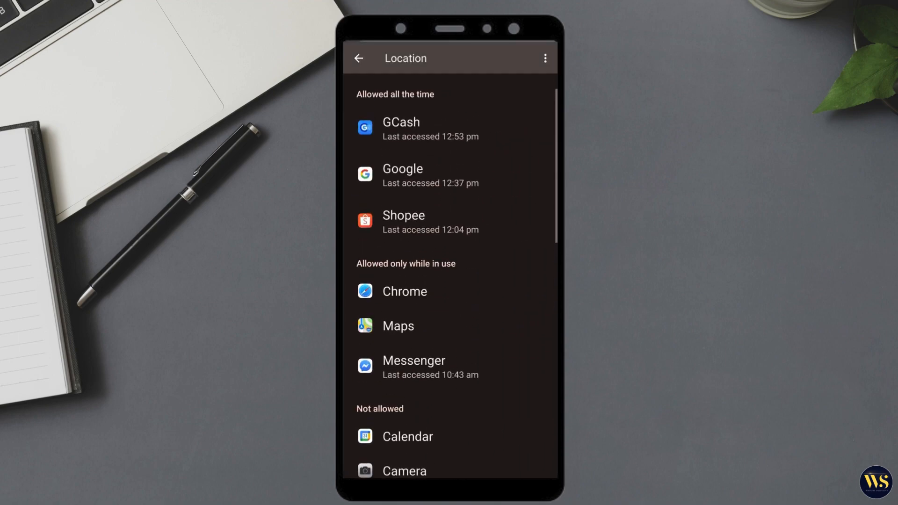
scroll(down, 3)
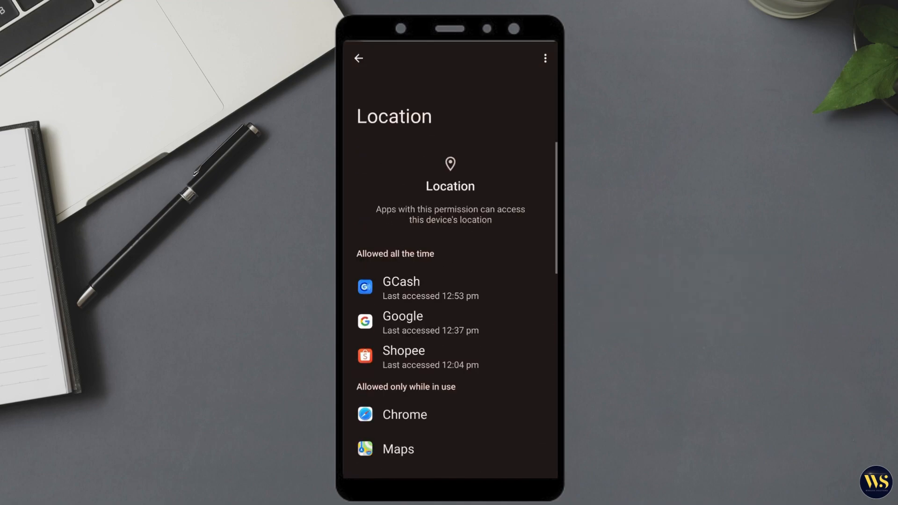
scroll(down, 3)
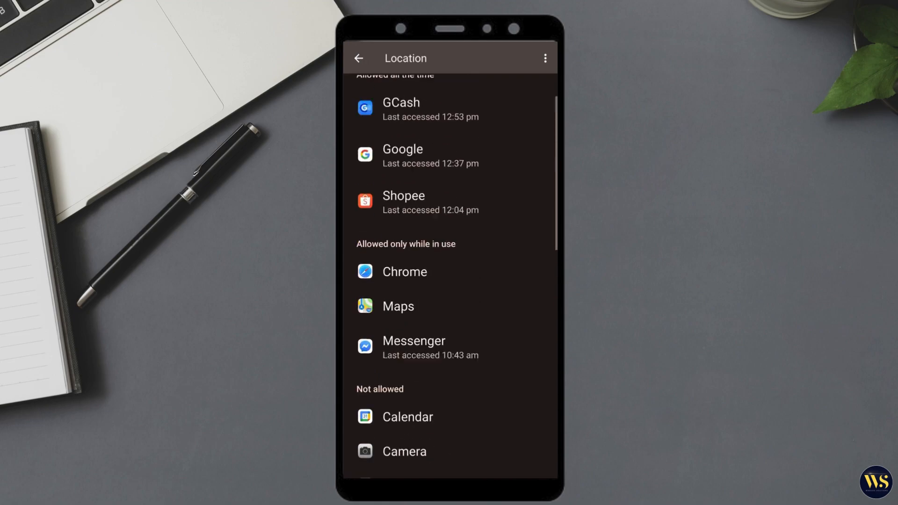
scroll(down, 3)
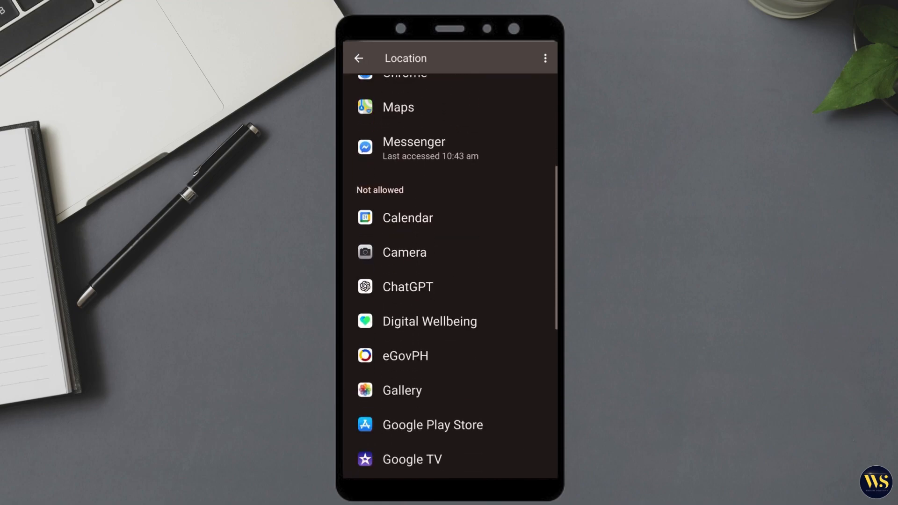
scroll(down, 3)
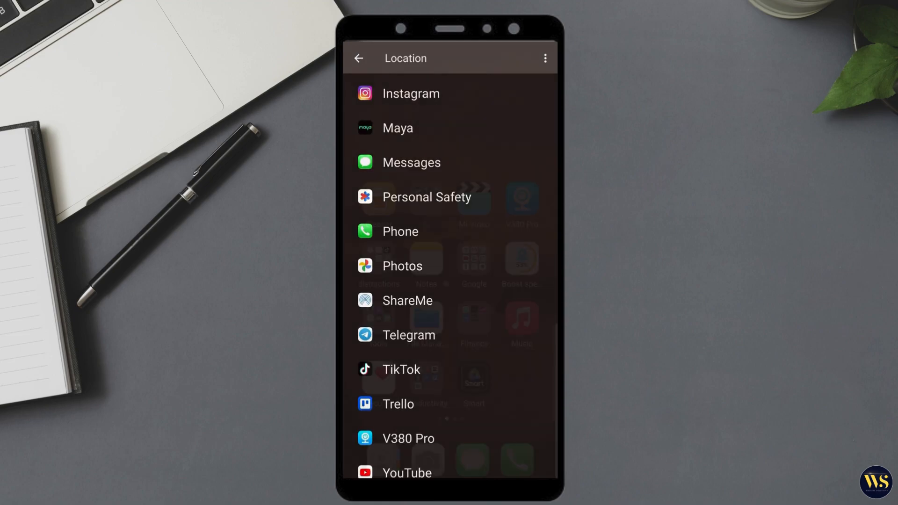
click(359, 57)
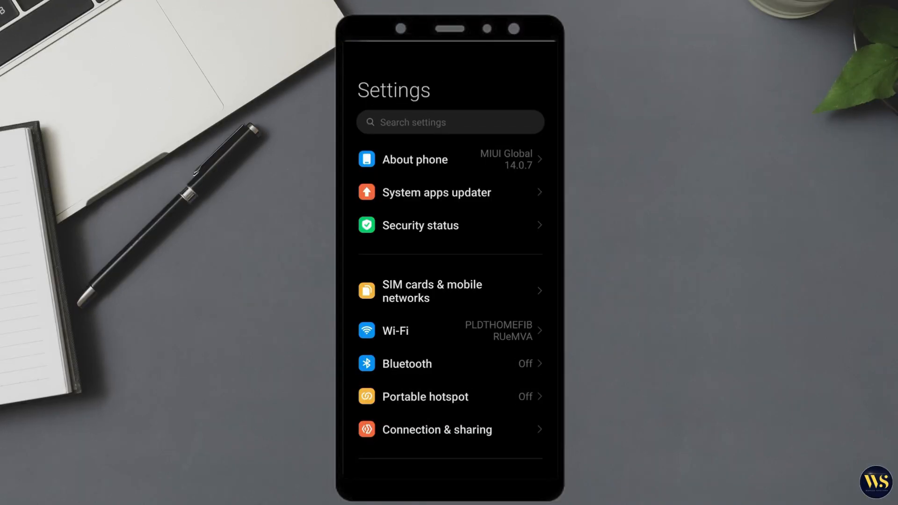
- Open About phone to view MIUI Global 14.0.7 and Android 13 details
click(414, 159)
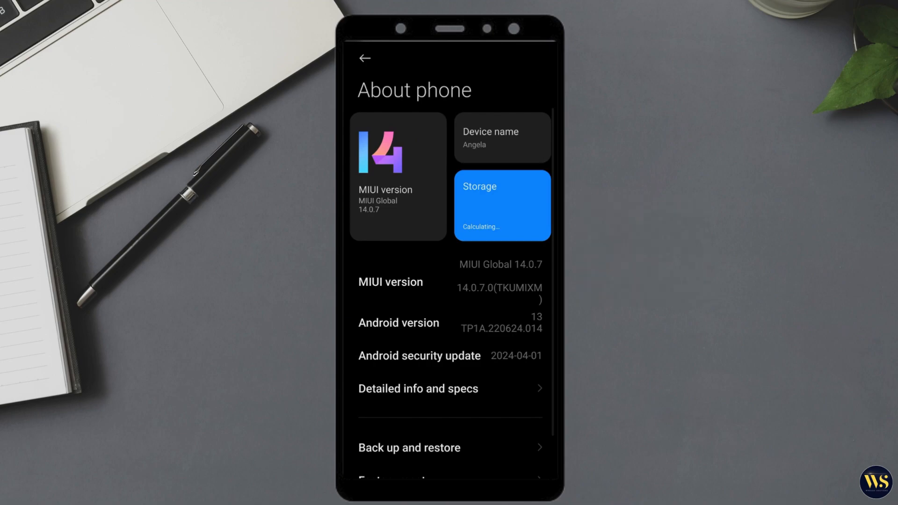